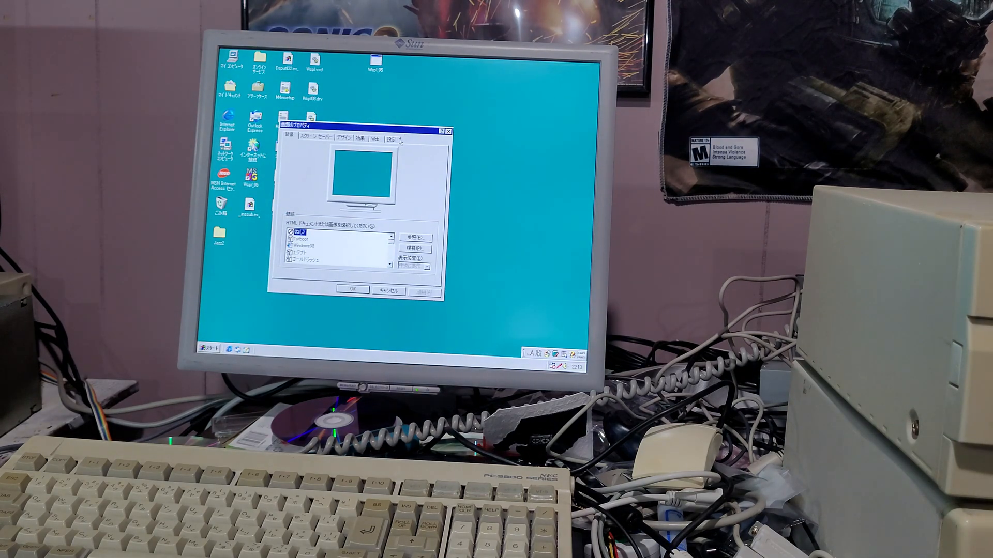
# - Review the colour depth and screen area on the Settings tab, then close Display Properties
pyautogui.click(384, 138)
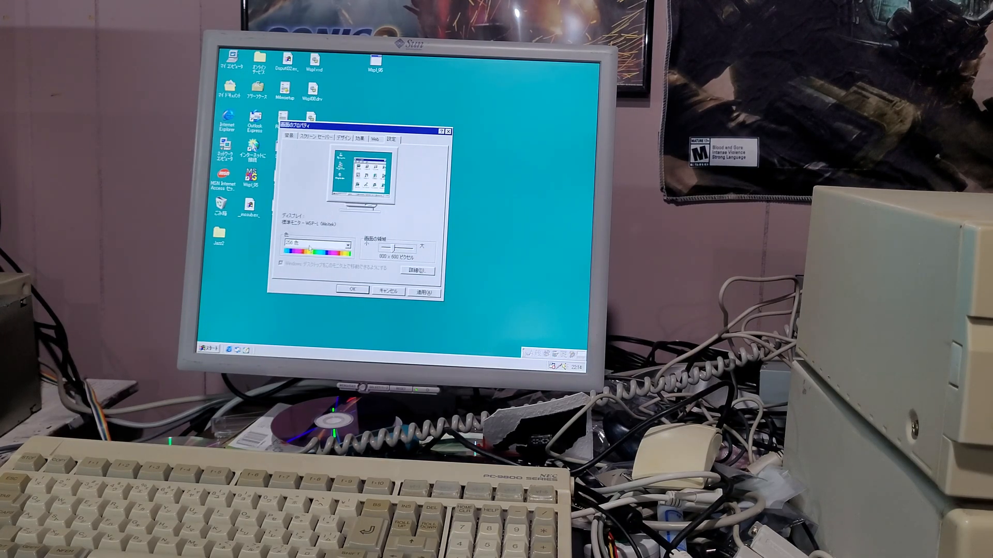
pyautogui.click(314, 244)
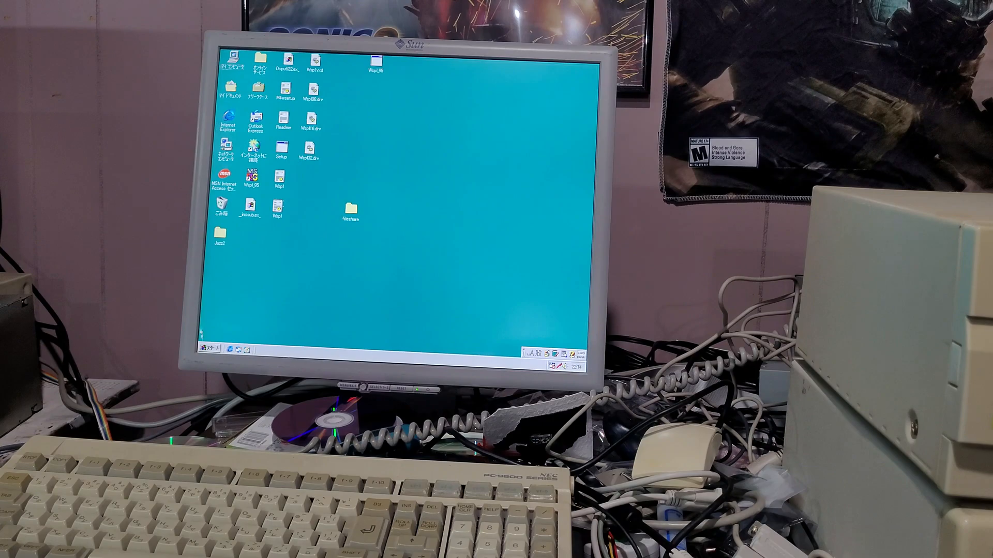
# - Browse the Start menu's Programs list, then open the Jazz2 folder from the desktop
pyautogui.click(210, 349)
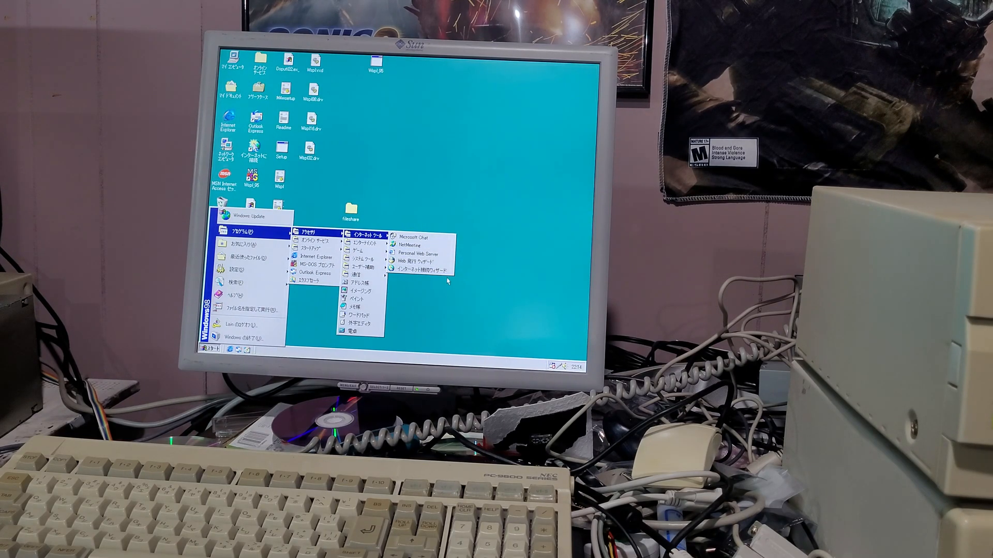
pyautogui.moveTo(446, 306)
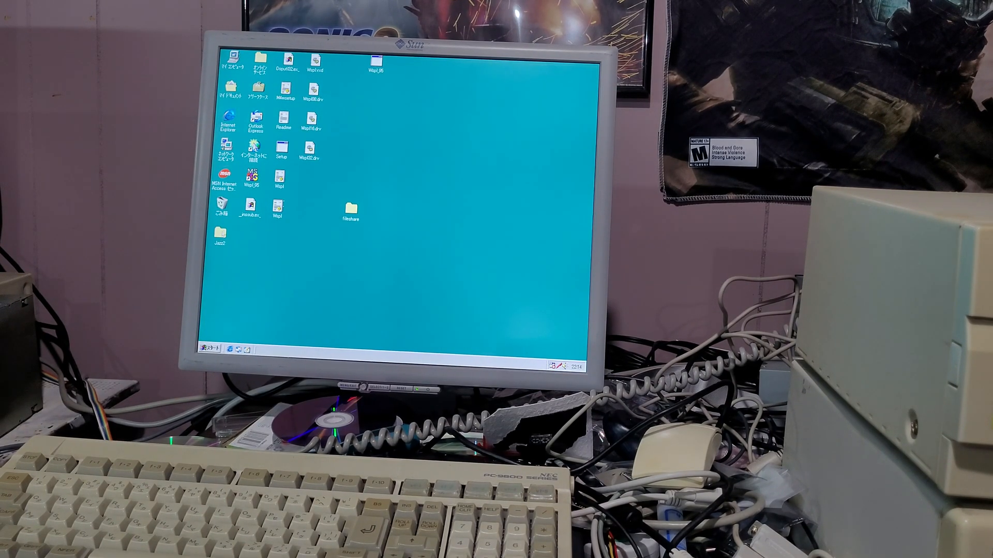
pyautogui.doubleClick(219, 226)
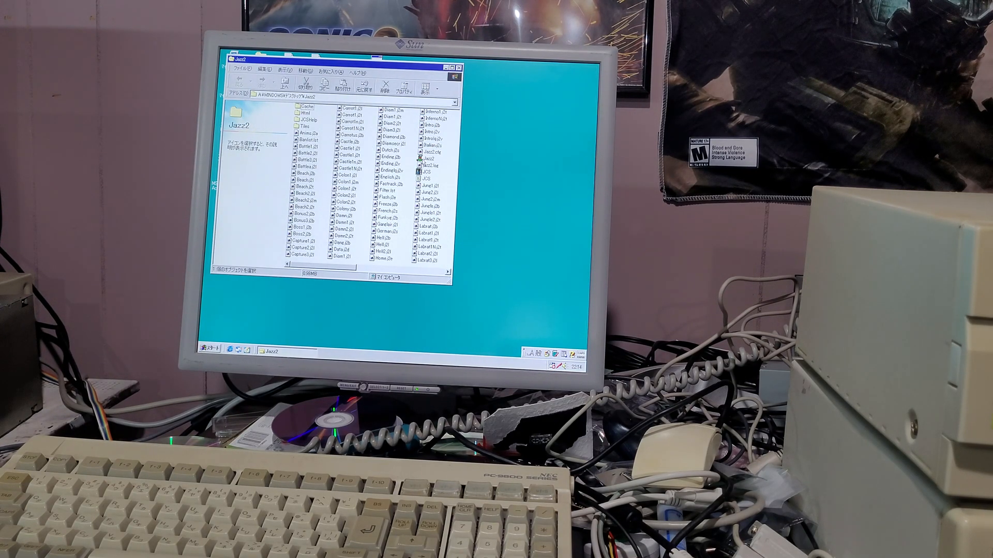
# - Launch Jazz2.exe so Jazz Jackrabbit 2 runs in a window on the desktop
pyautogui.doubleClick(430, 158)
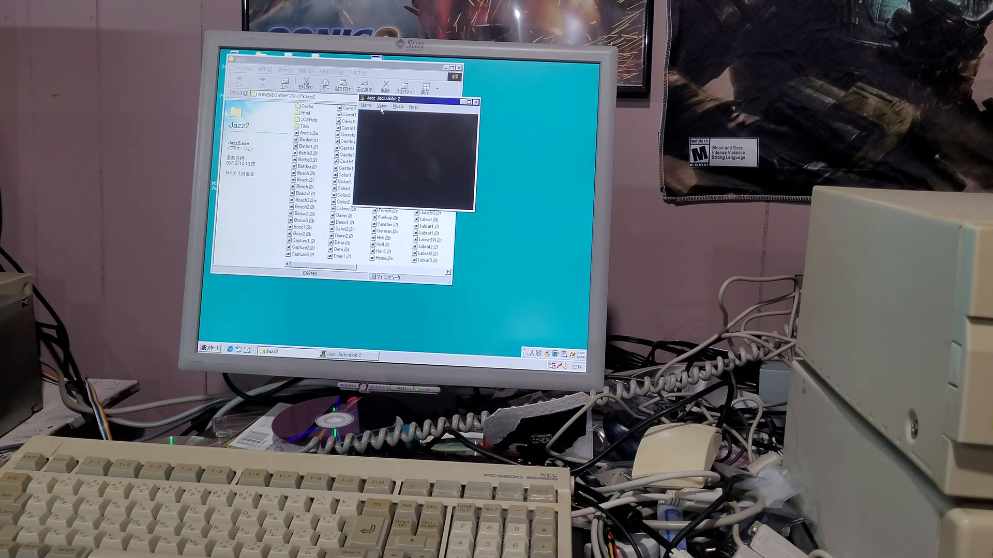
pyautogui.click(381, 107)
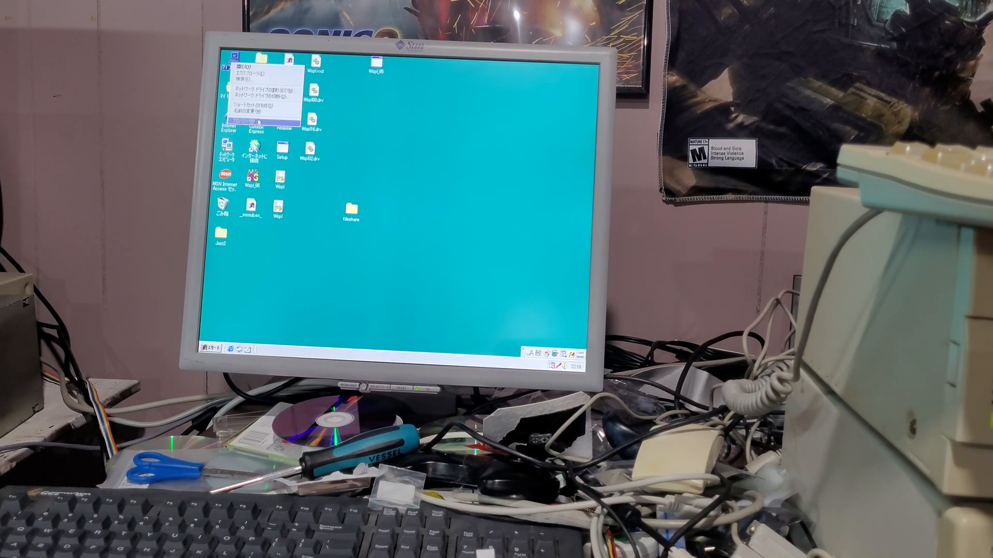
# - View the video adapter in the Device Manager list of My Computer's properties, then close it
pyautogui.click(246, 120)
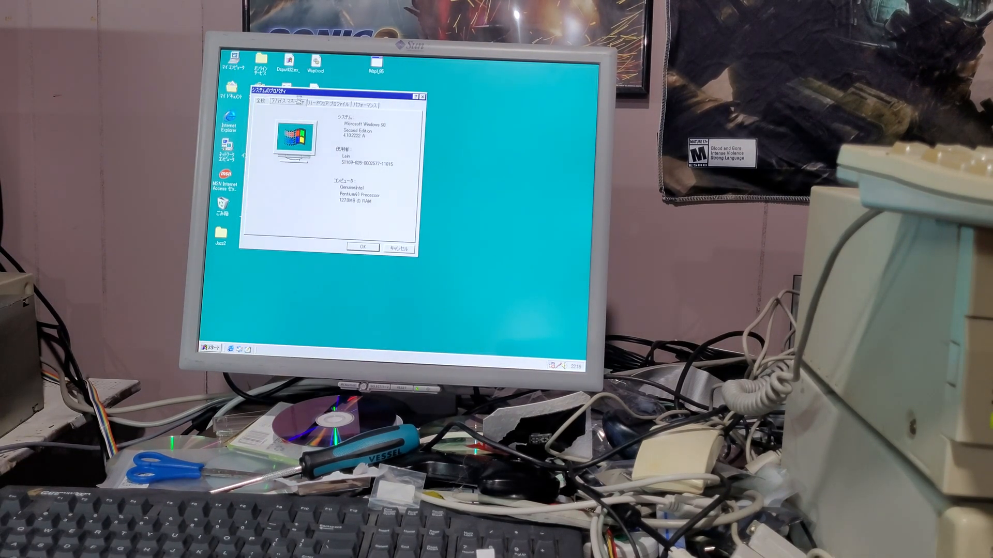
pyautogui.click(275, 103)
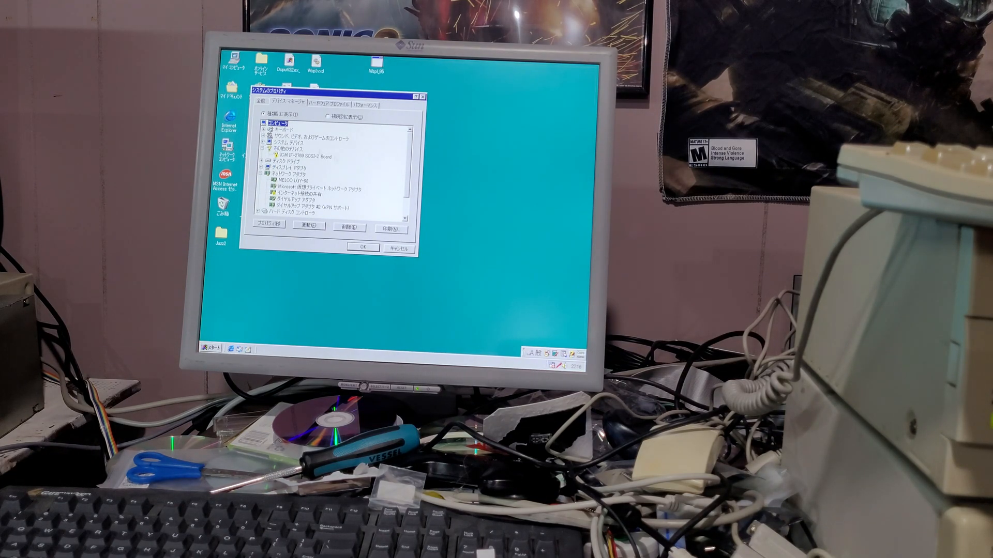
pyautogui.scroll(-3)
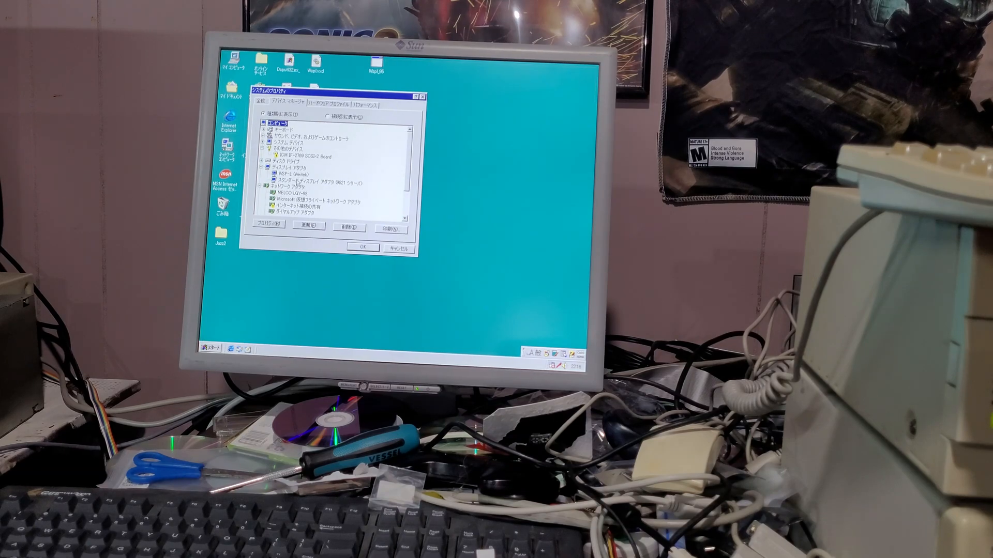
pyautogui.click(323, 181)
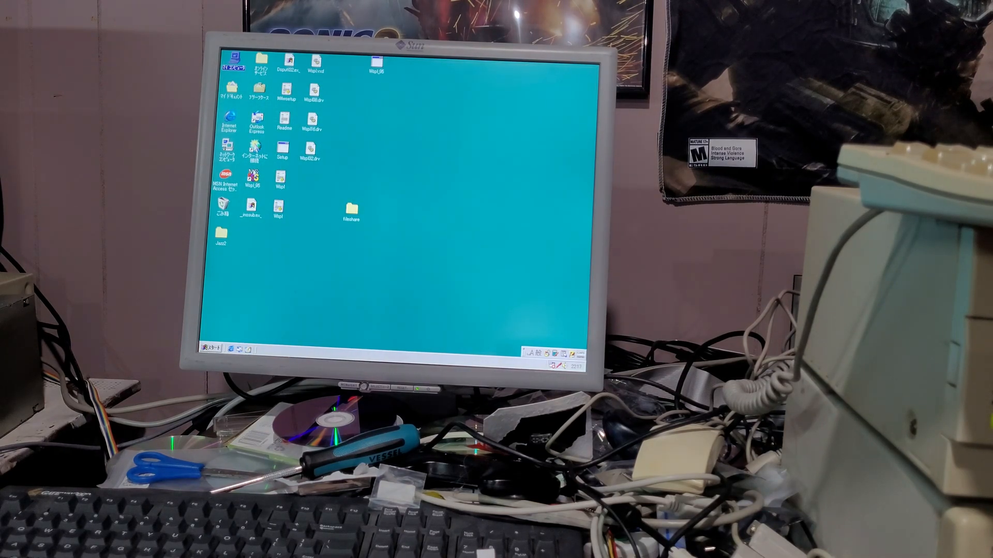
# - Launch an MS-DOS Prompt window from the Start menu's Programs list
pyautogui.click(215, 351)
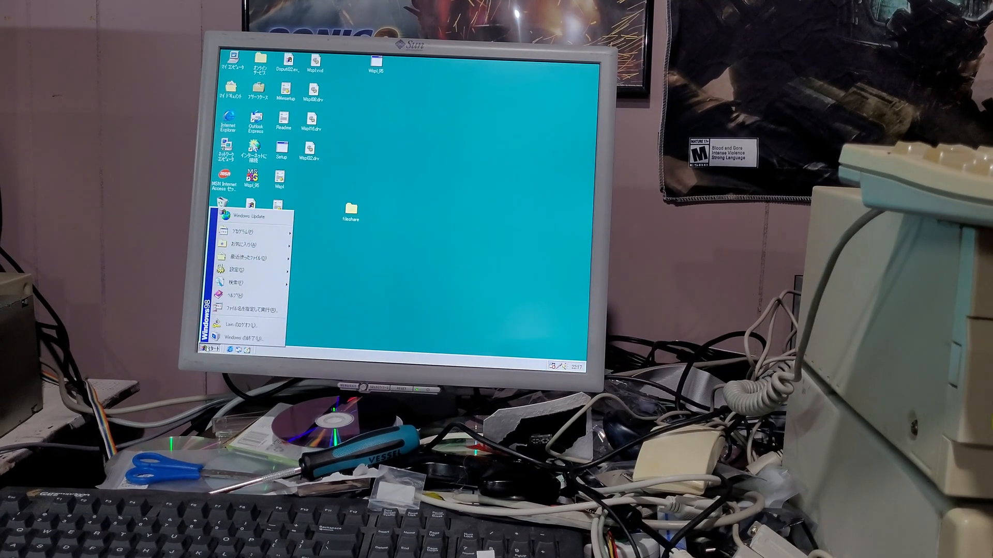
pyautogui.click(247, 231)
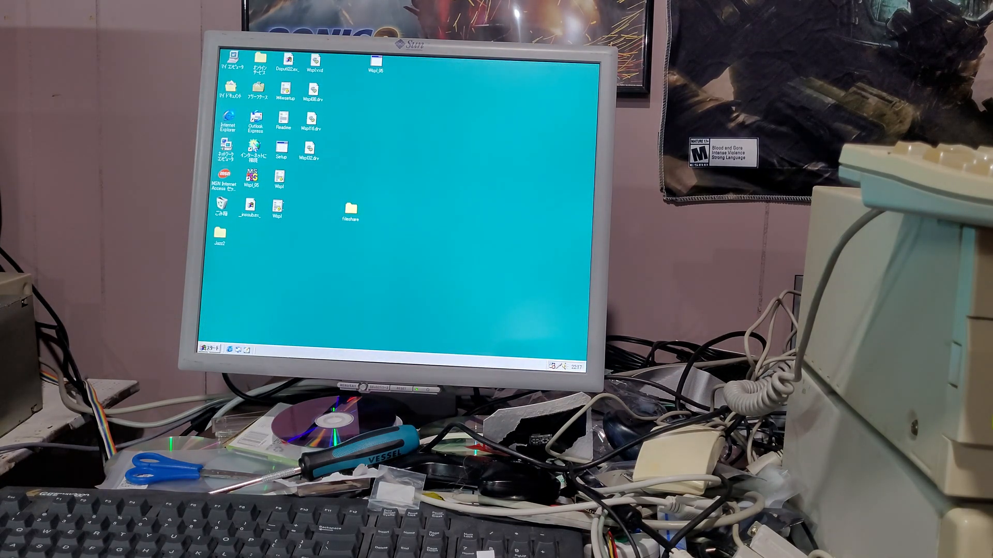
pyautogui.click(215, 351)
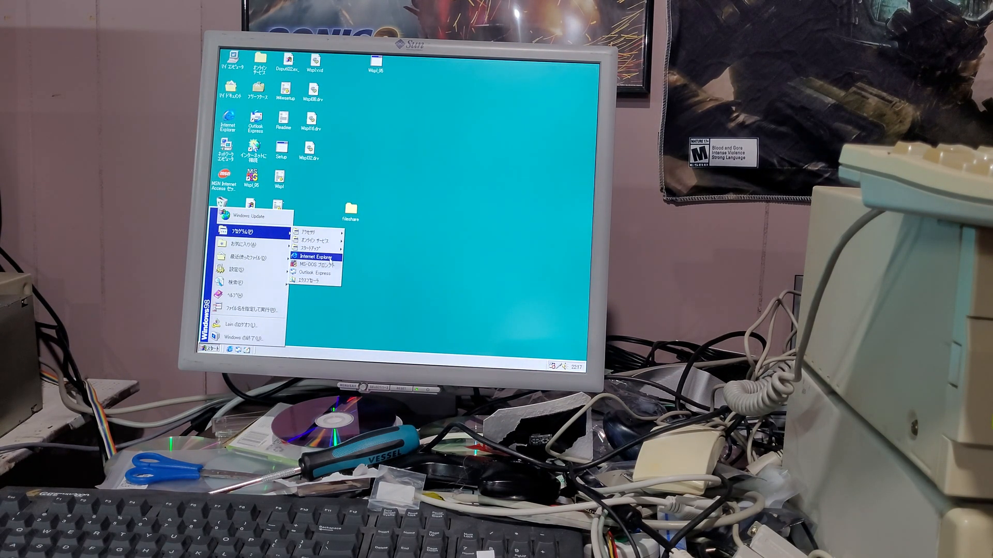
pyautogui.click(316, 265)
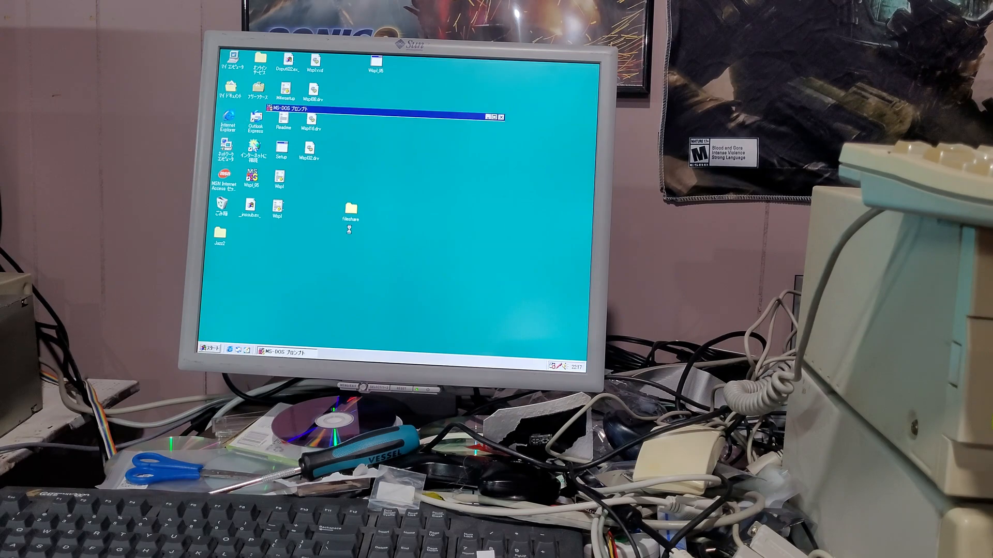